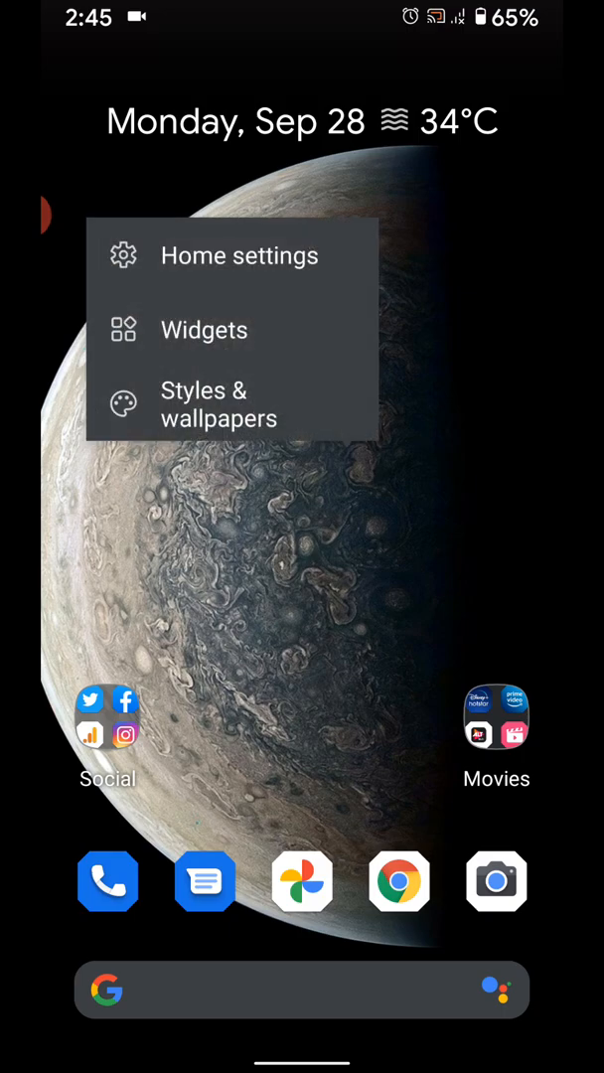
Step: Review Notification dots and Bubbles settings, then land on the At a Glance alert settings
left_click(235, 254)
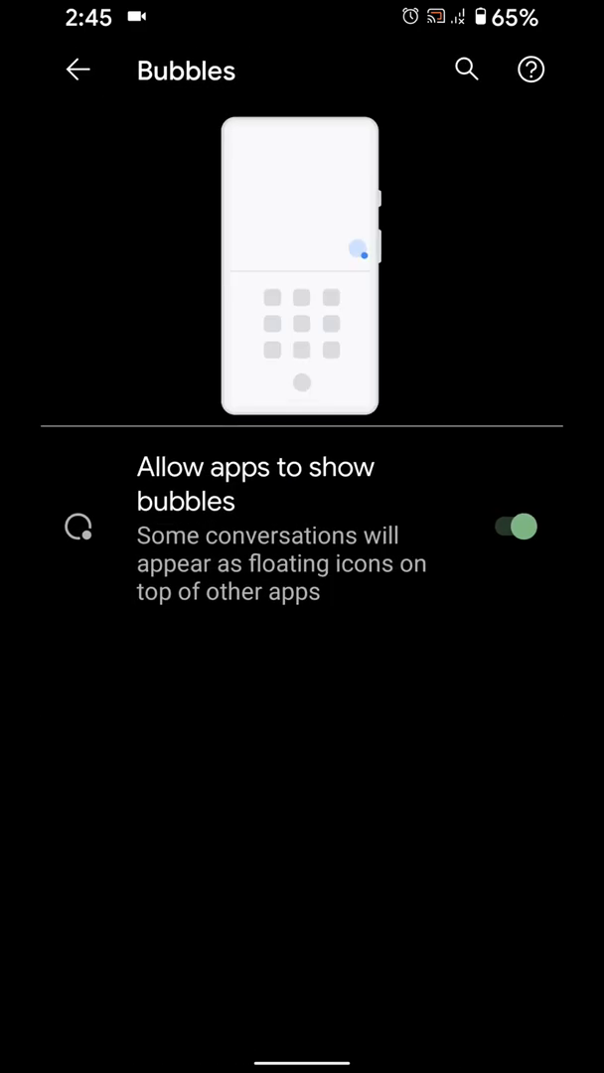
left_click(79, 68)
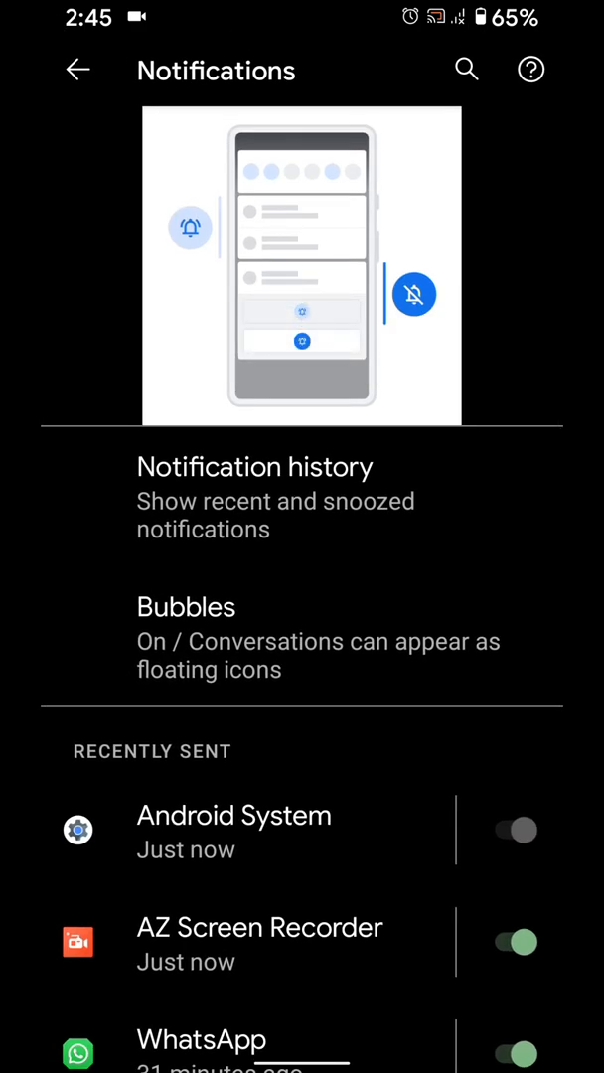
left_click(254, 496)
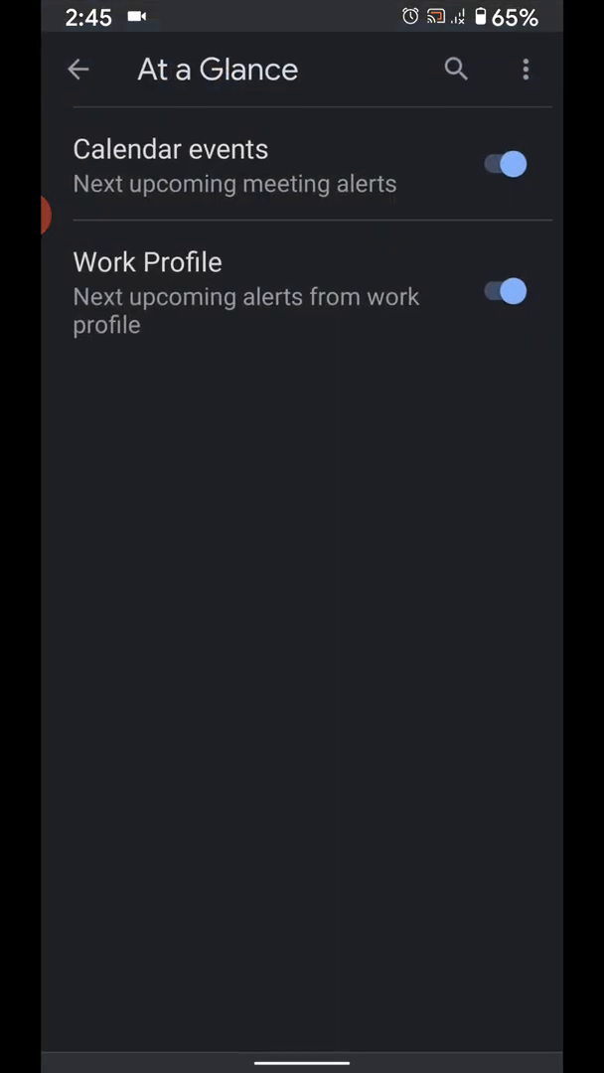
Step: Toggle 'Add app icons to Home screen' on and back off, leaving it off, and return home
left_click(79, 68)
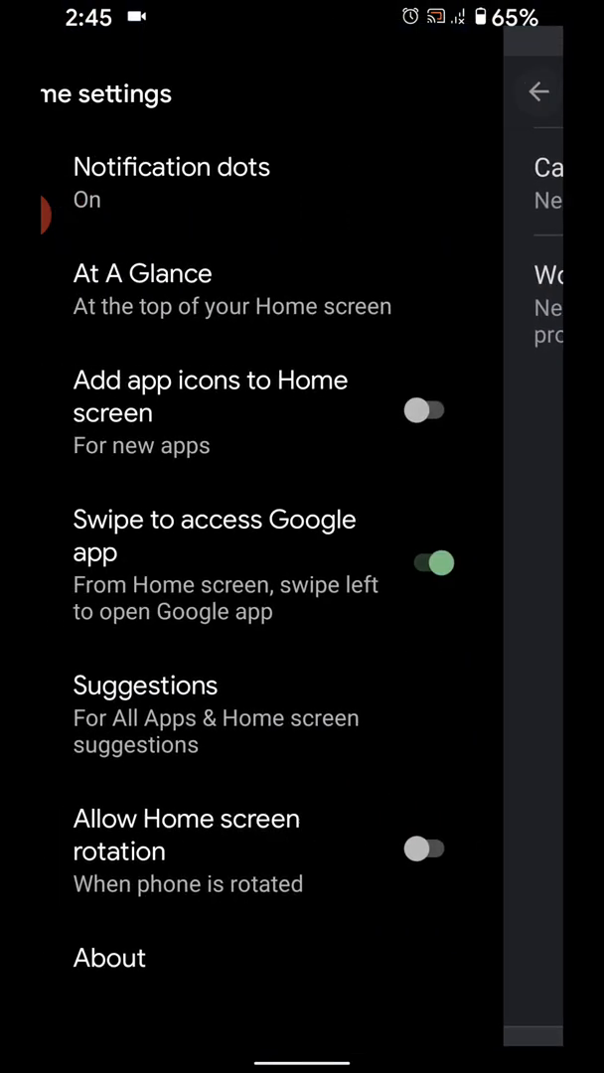
left_click(425, 409)
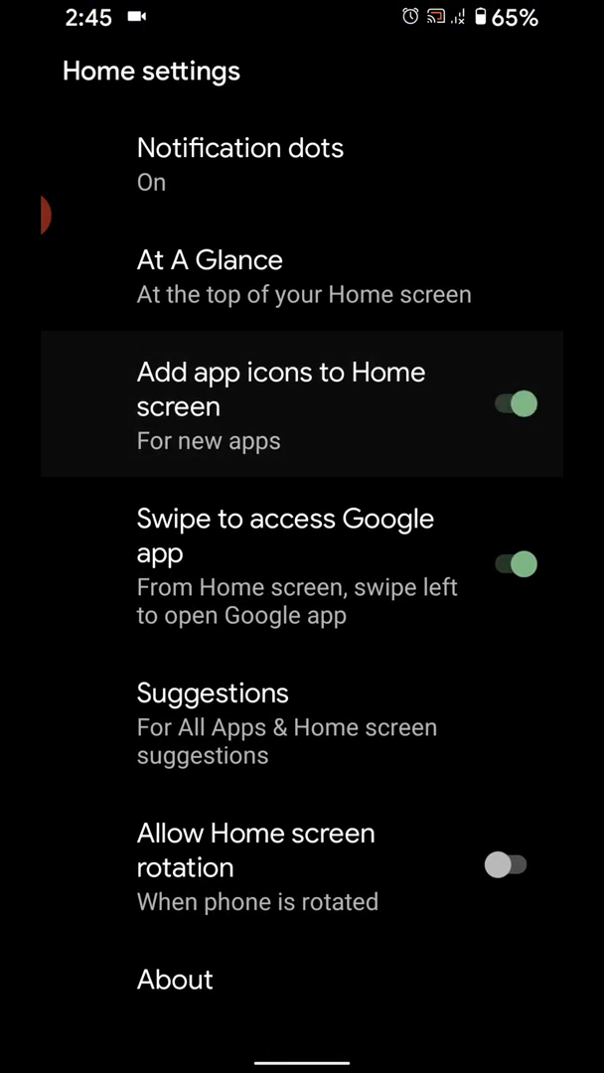
left_click(512, 403)
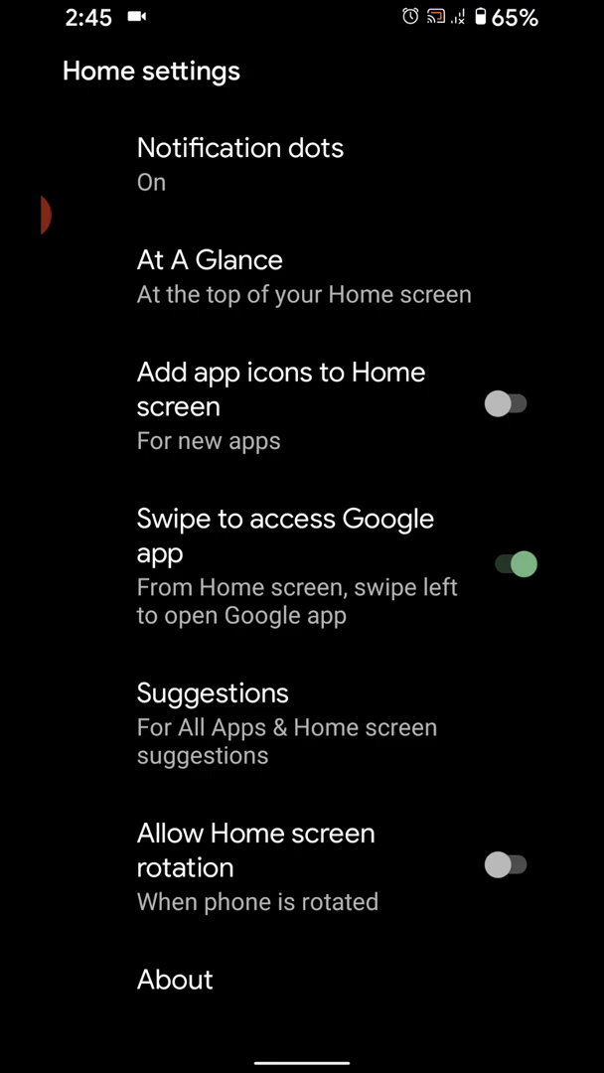
left_click(298, 564)
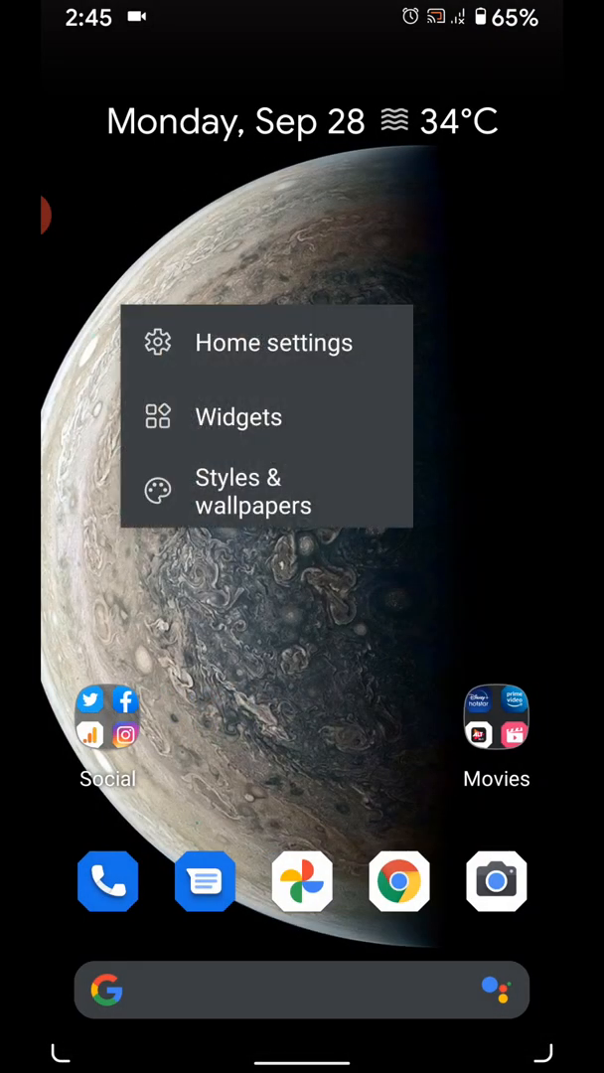
Step: Switch off 'Swipe to access Google app' and return home to the app suggestions prompt
left_click(274, 342)
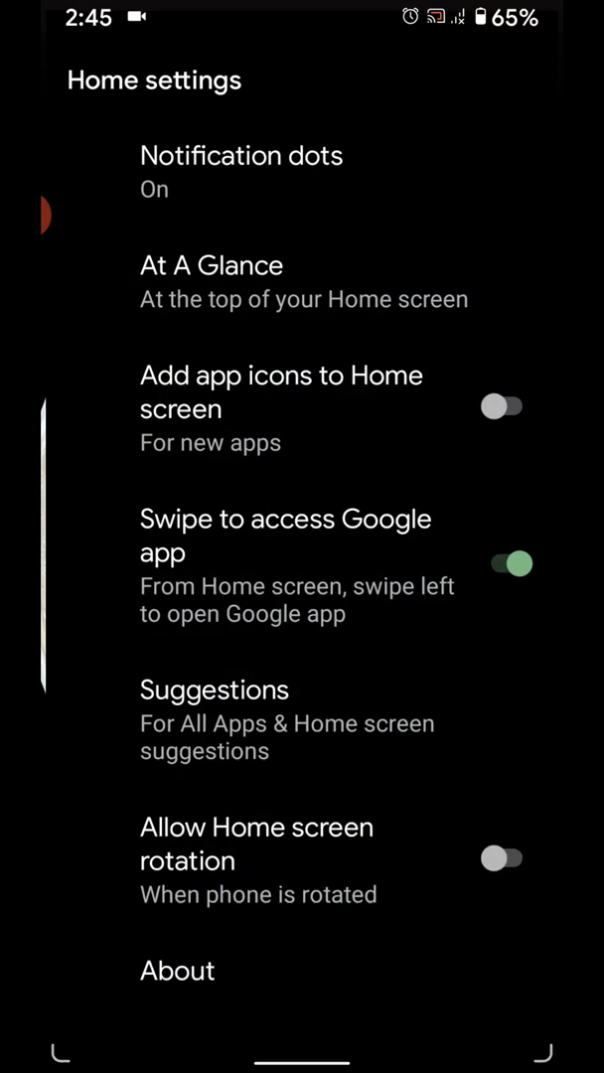
key("back")
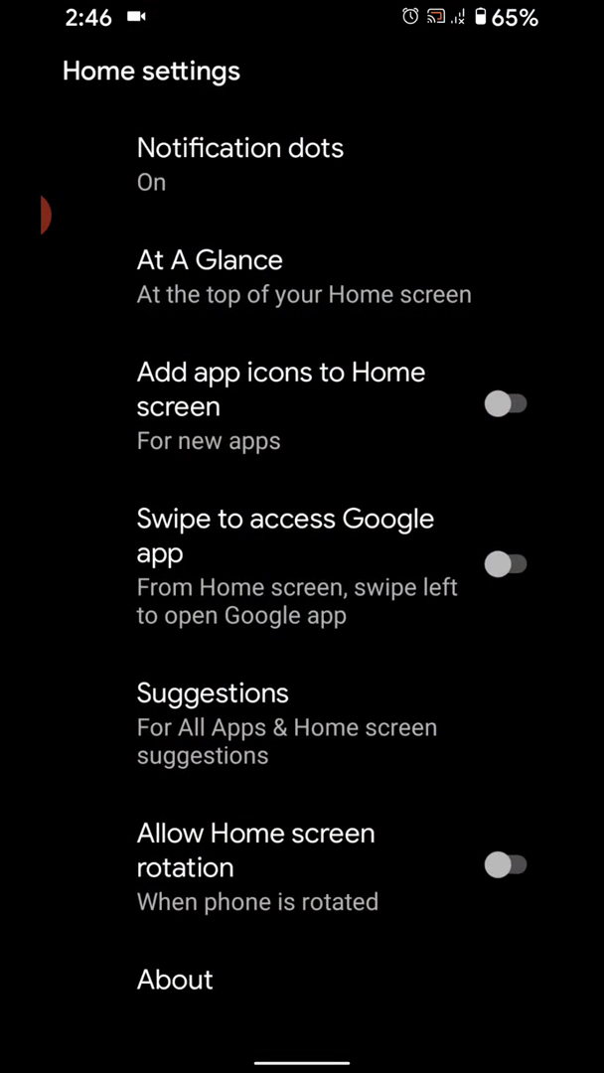
left_click(210, 691)
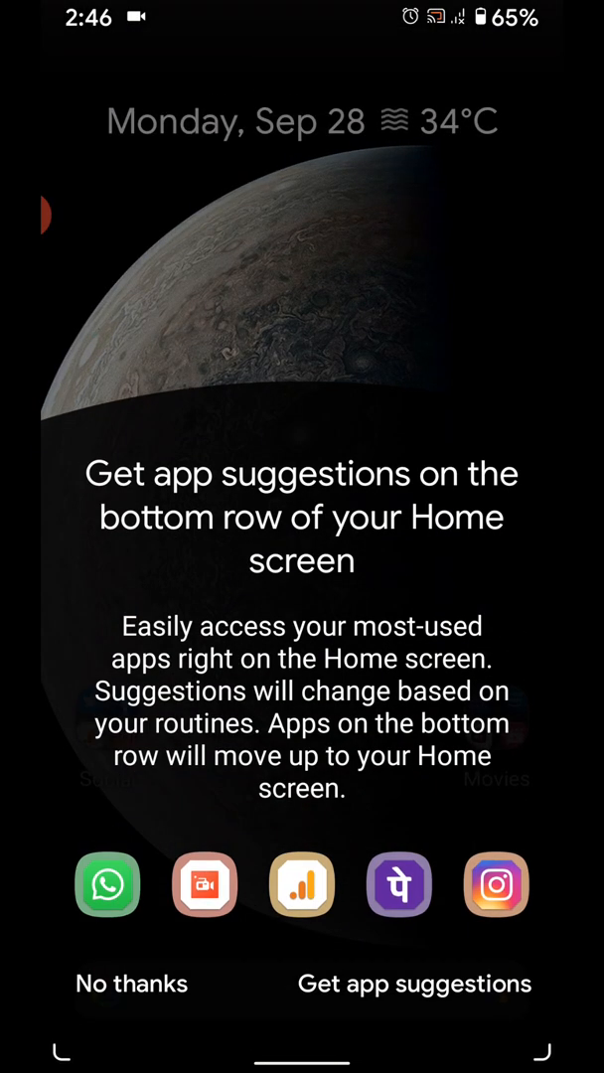
Step: Accept bottom-row app suggestions, then switch 'Suggestions on Home screen' off again
left_click(417, 983)
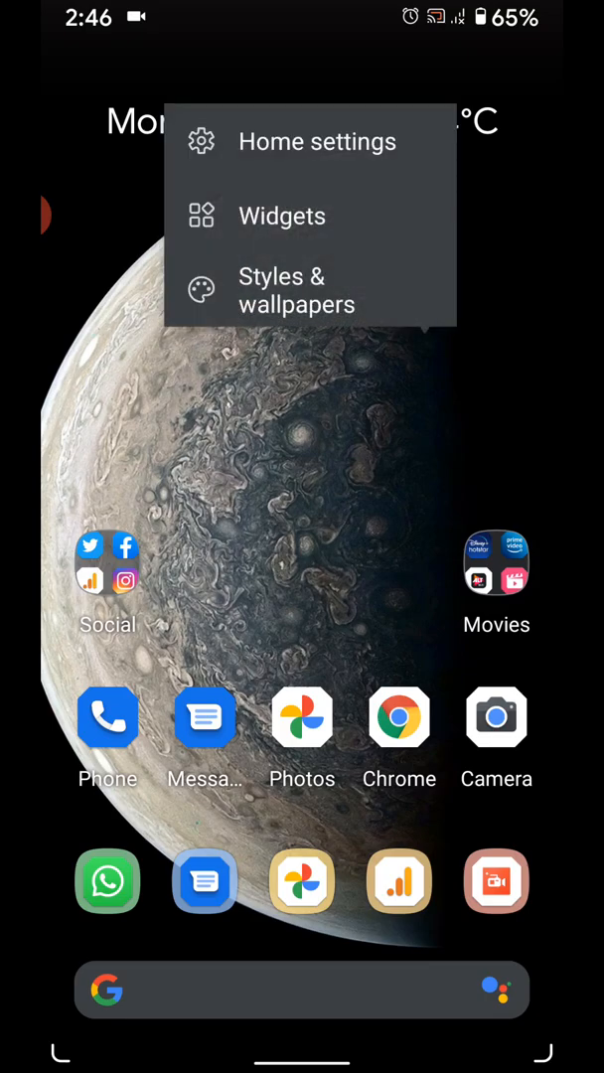
left_click(316, 141)
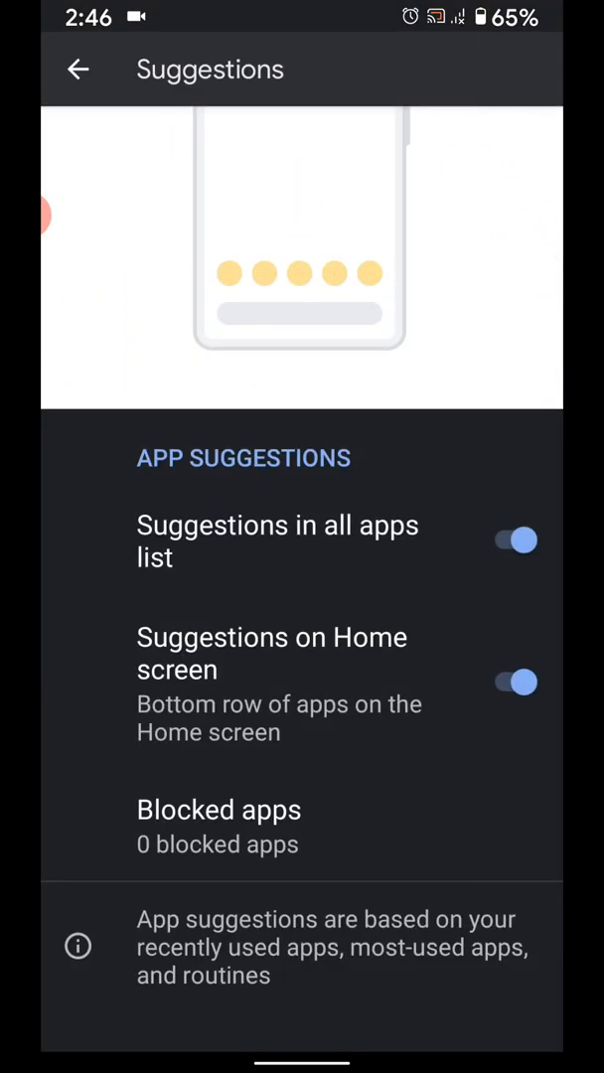
left_click(514, 684)
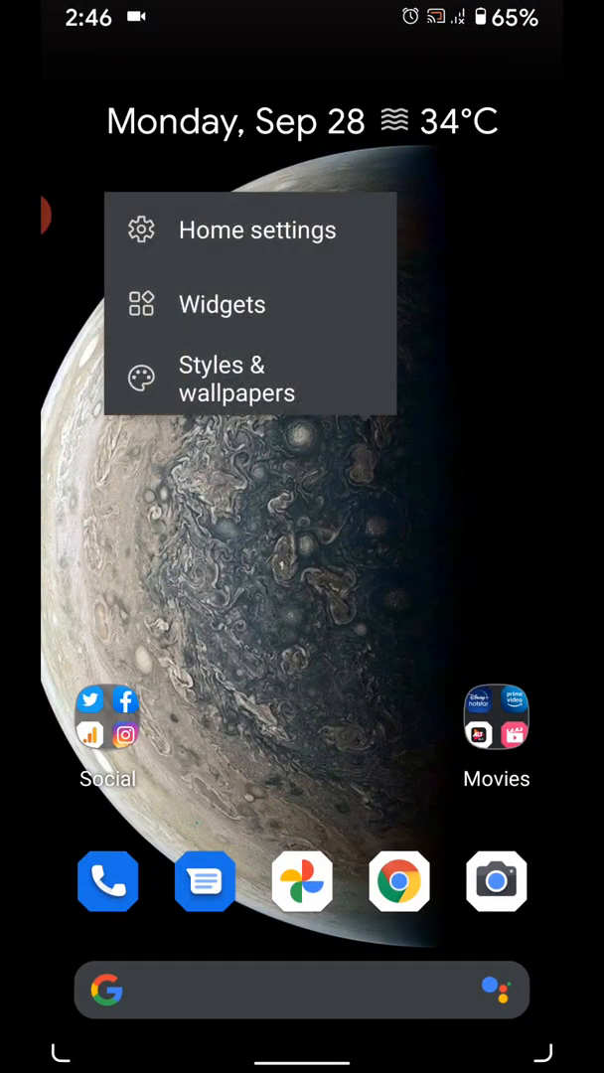
left_click(256, 230)
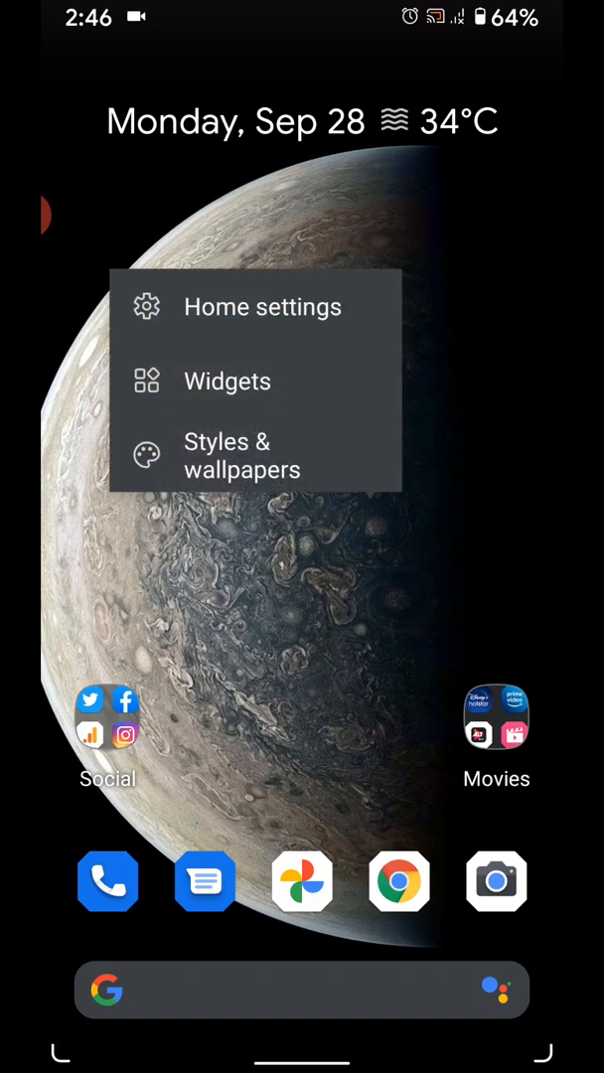
Step: Build the custom BestusefulTips style with the chosen icon set and shape and apply it
left_click(242, 455)
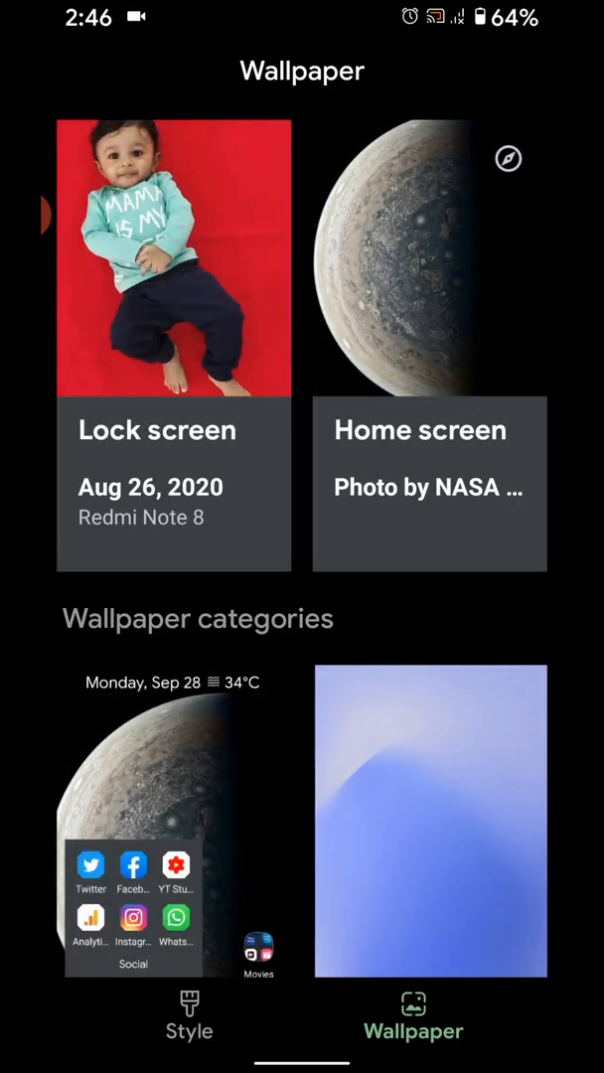
left_click(189, 1009)
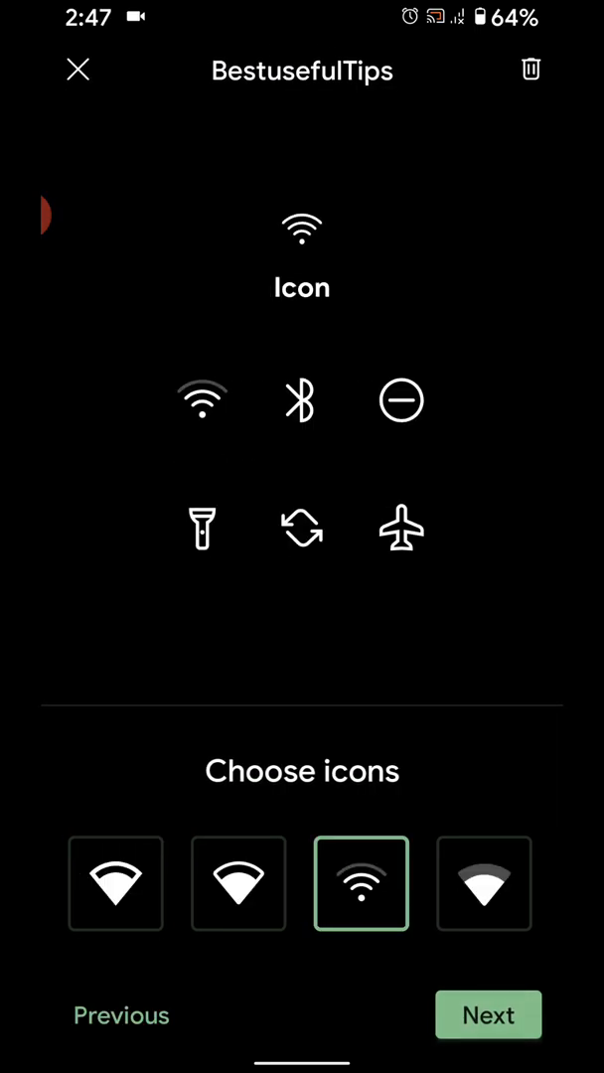
left_click(489, 1043)
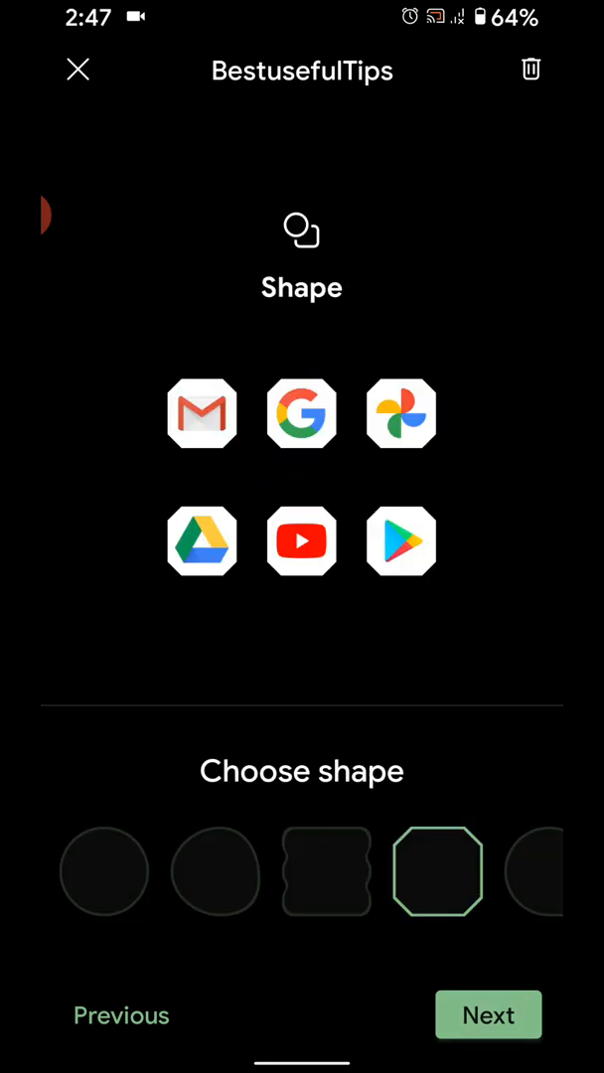
left_click(488, 1041)
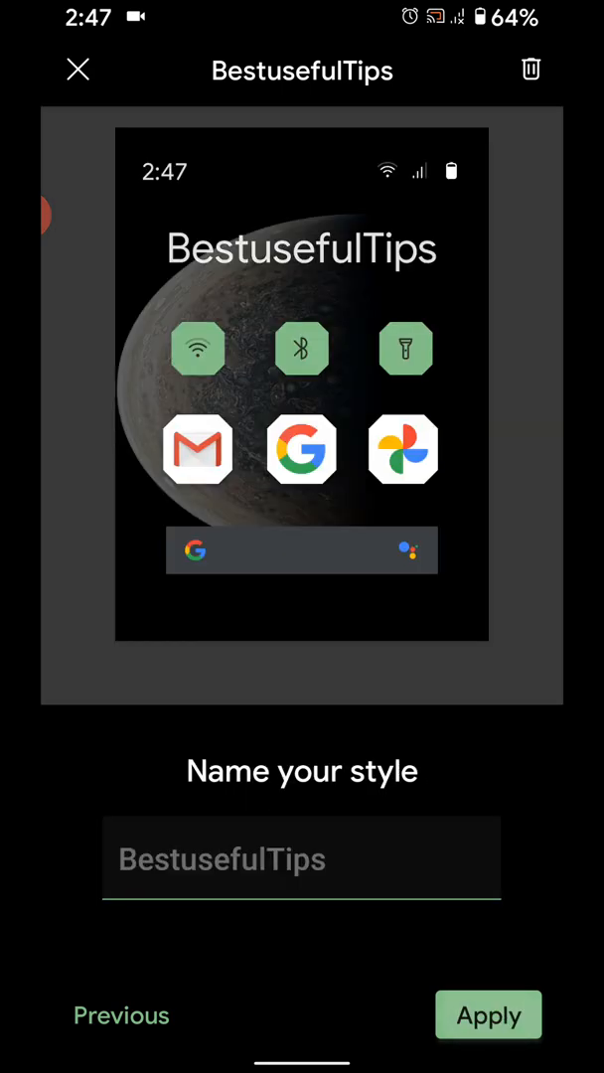
left_click(489, 1013)
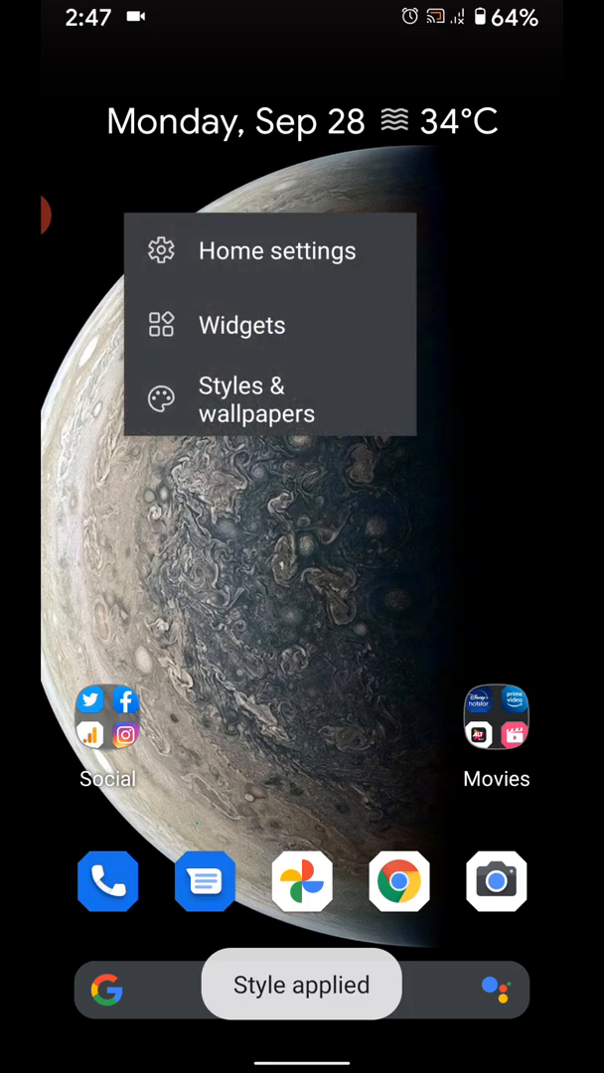
Step: Set the blue on-device wallpaper as the home background
left_click(256, 399)
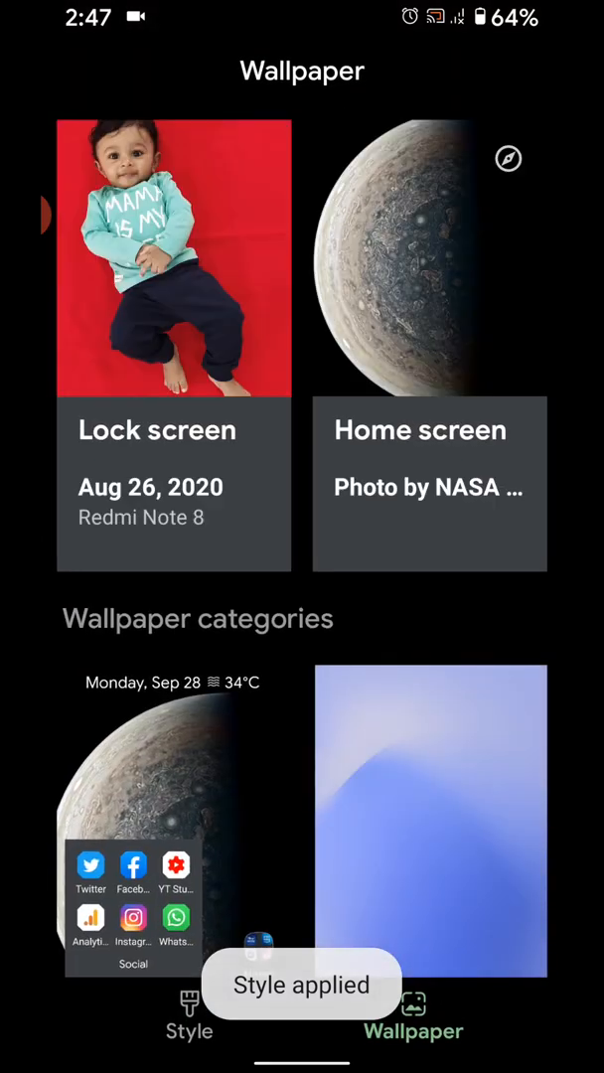
scroll("down", 3)
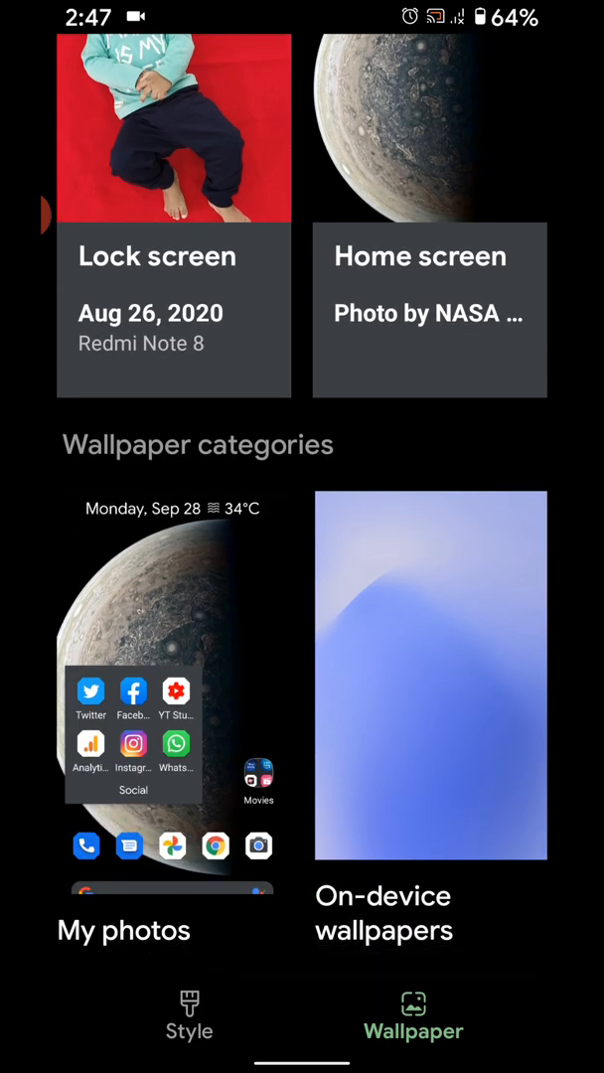
left_click(429, 675)
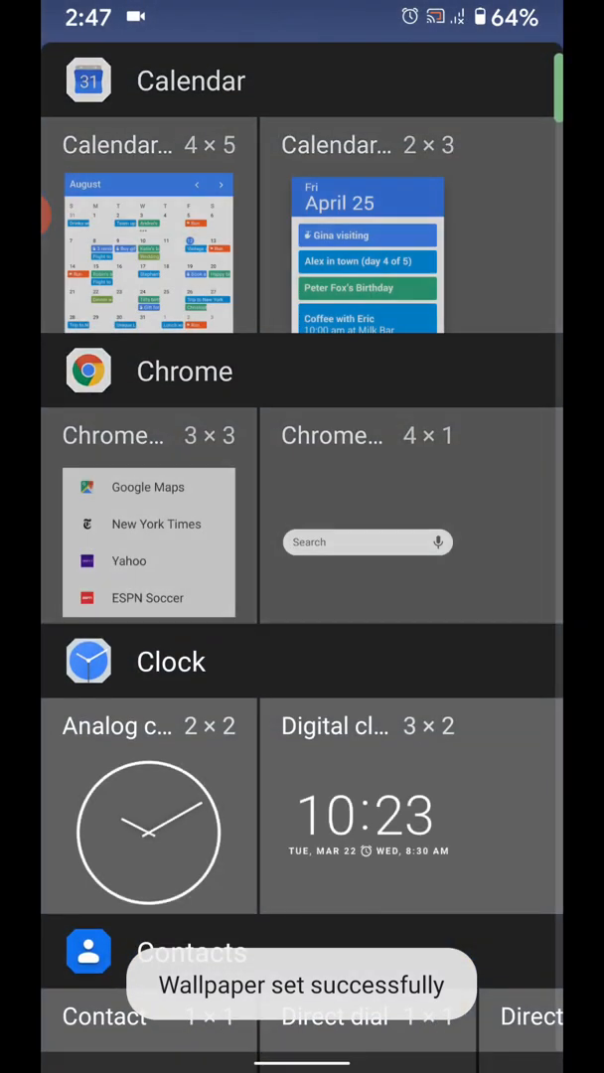
Step: Place the G Pay shortcut from the widget list and drag Phone onto it to form a folder
scroll("down", 3)
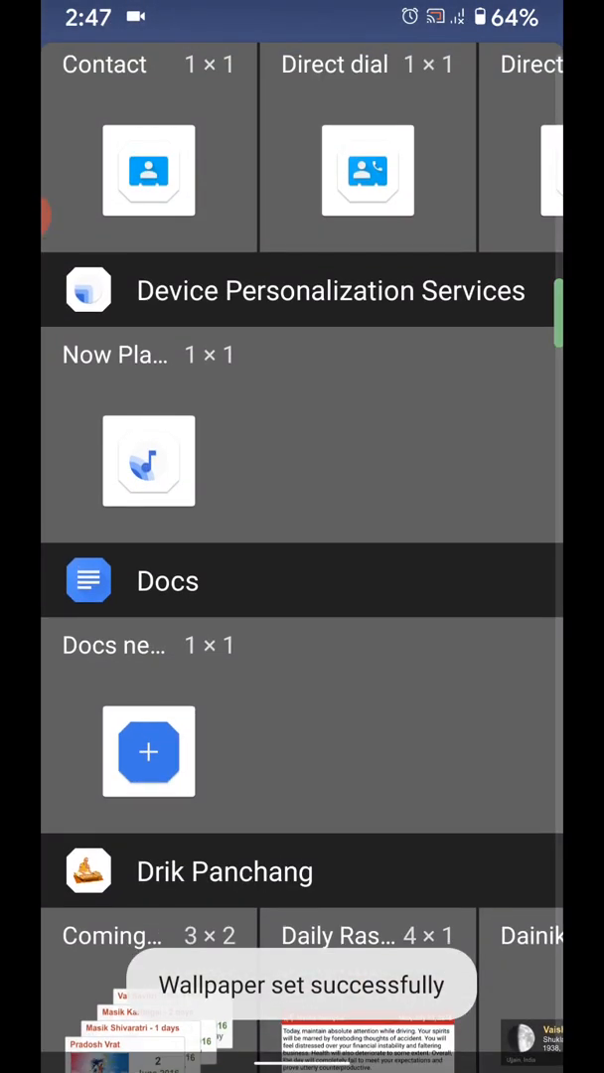
scroll("down", 3)
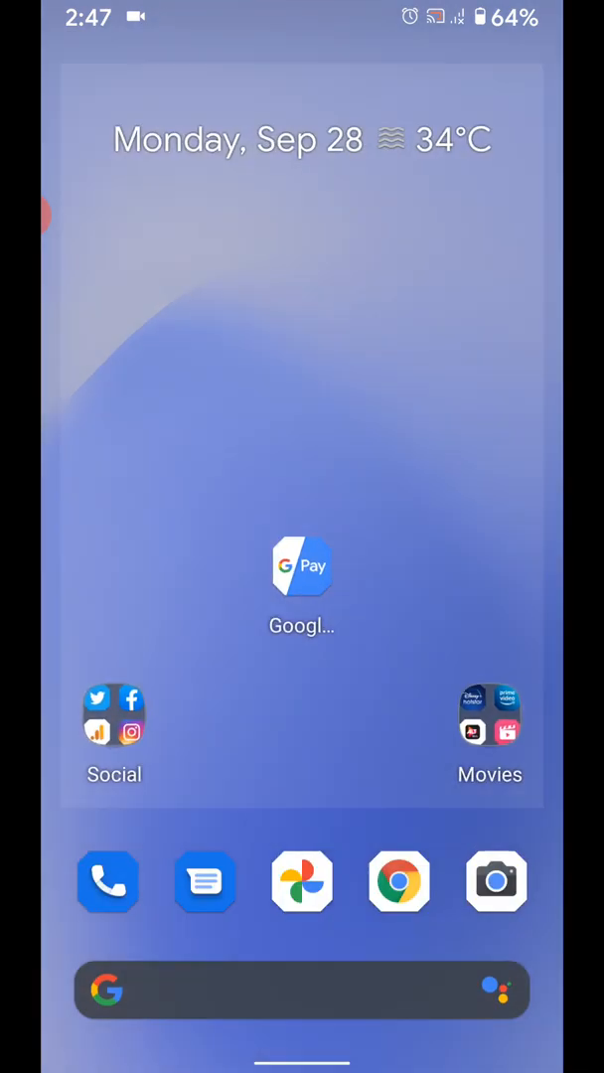
left_click(488, 717)
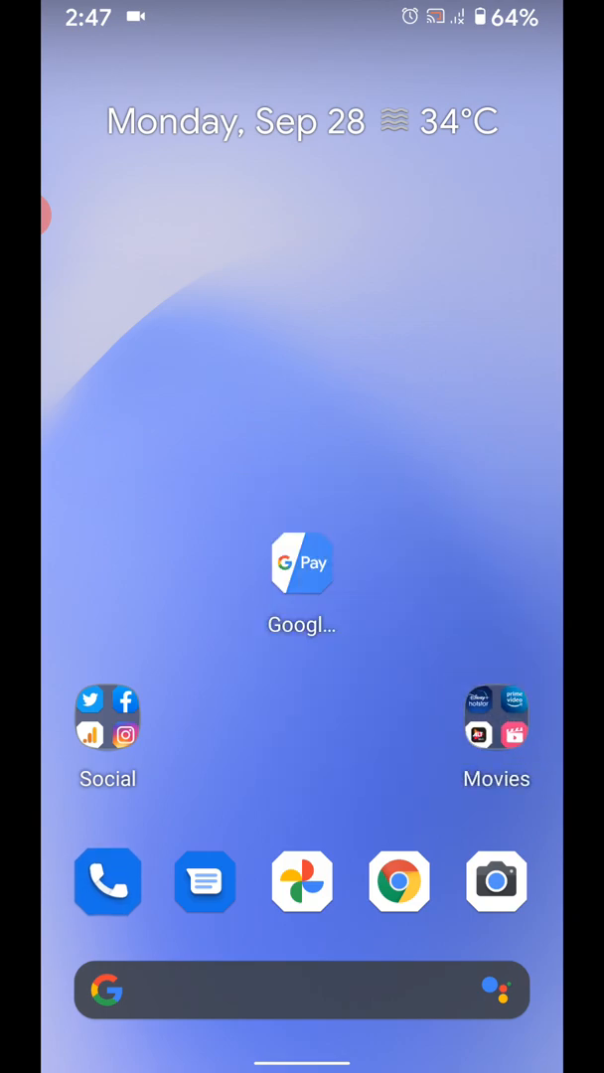
left_click_drag(107, 881, 373, 580)
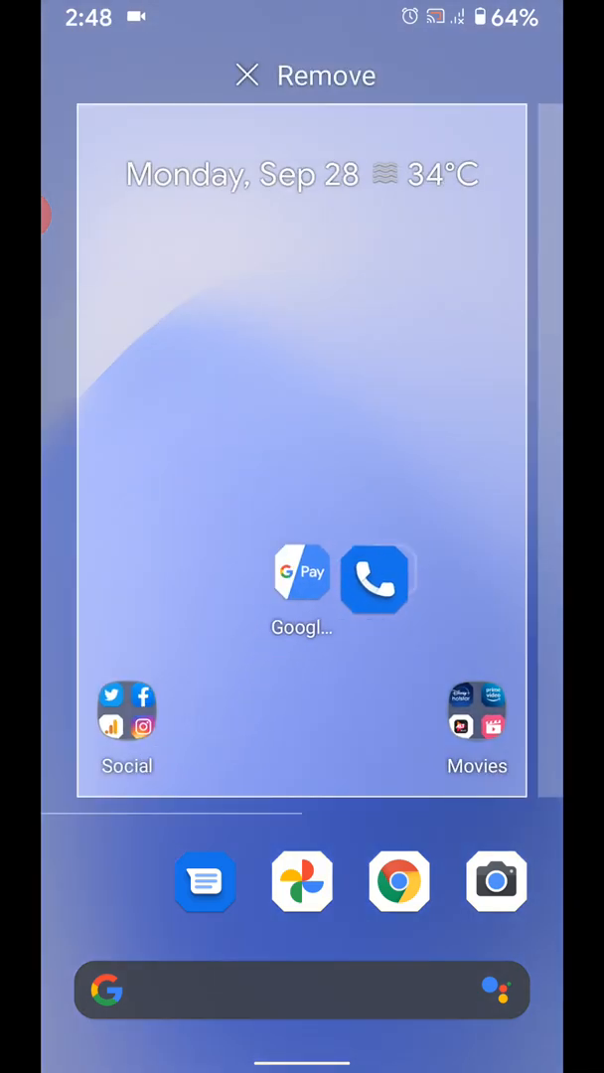